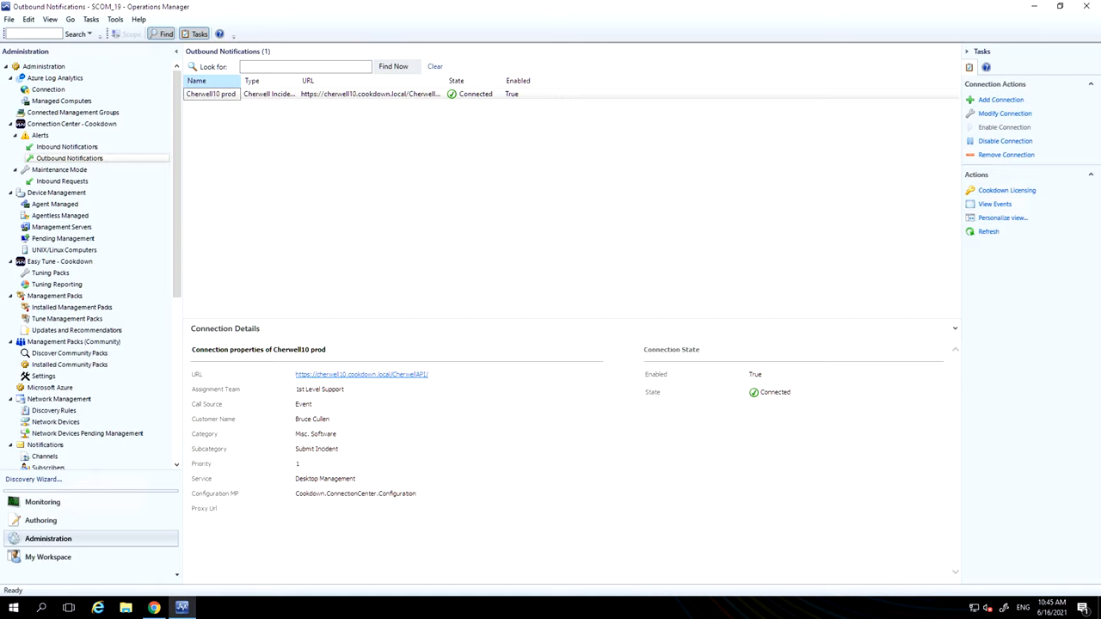
mouse_move(336, 106)
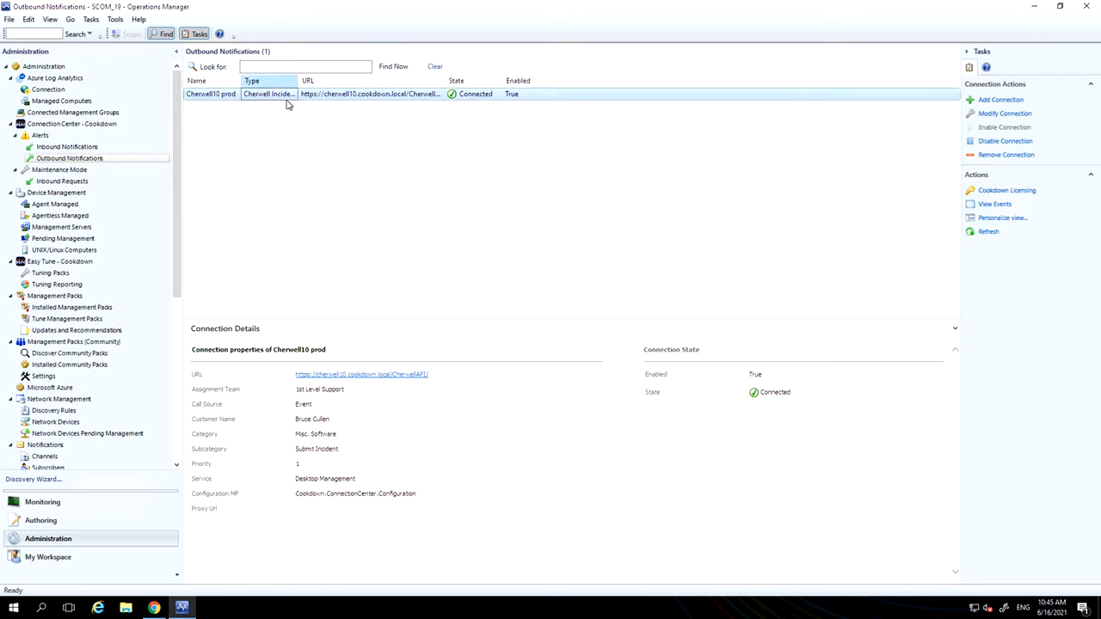
mouse_move(196, 138)
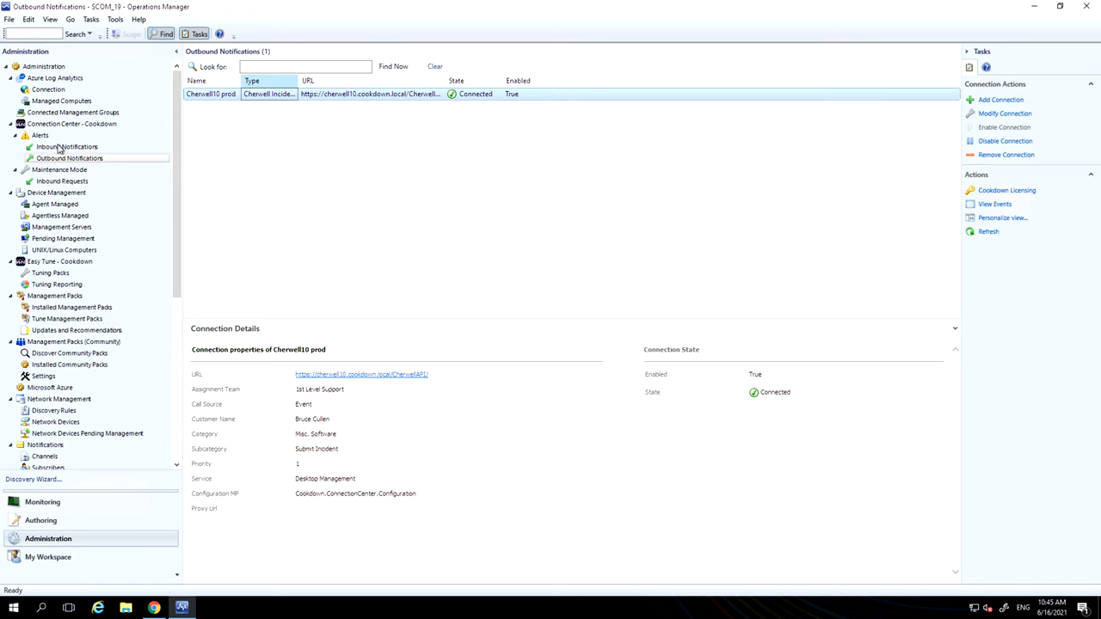
mouse_move(1072, 186)
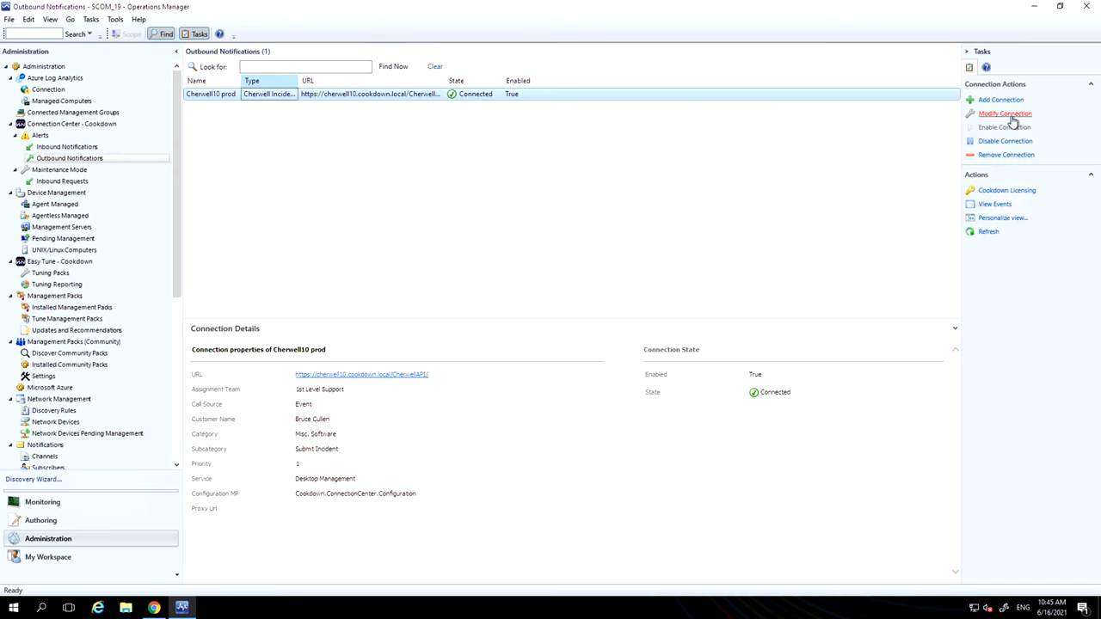
- Walk through the outbound Cherwell connection's settings: incident creation, subscription criteria, management pack, summary
left_click(1005, 114)
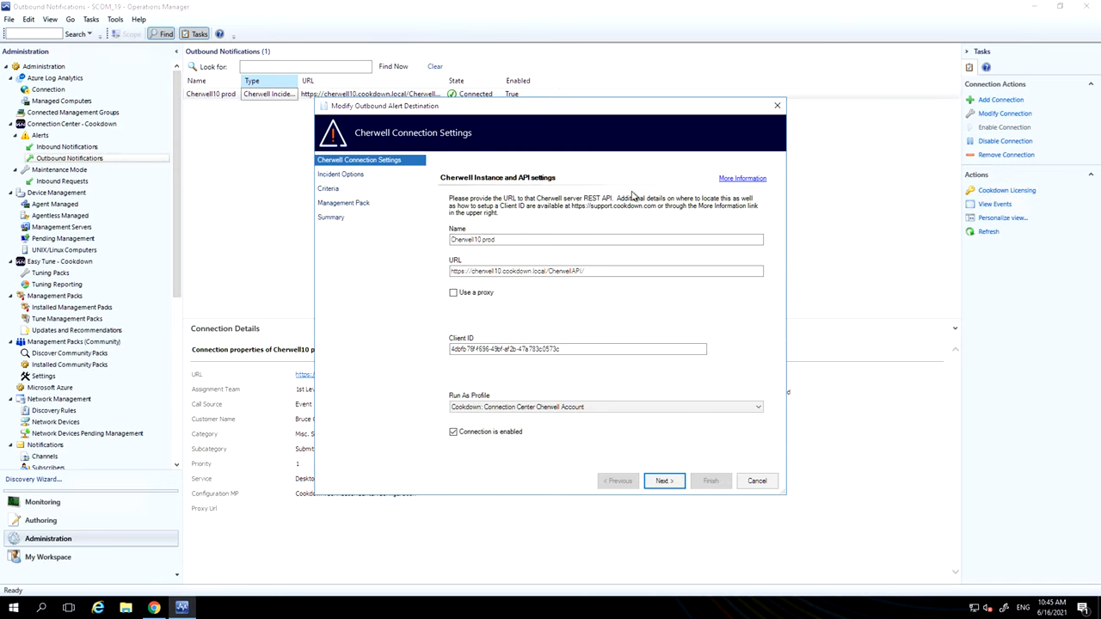
mouse_move(481, 292)
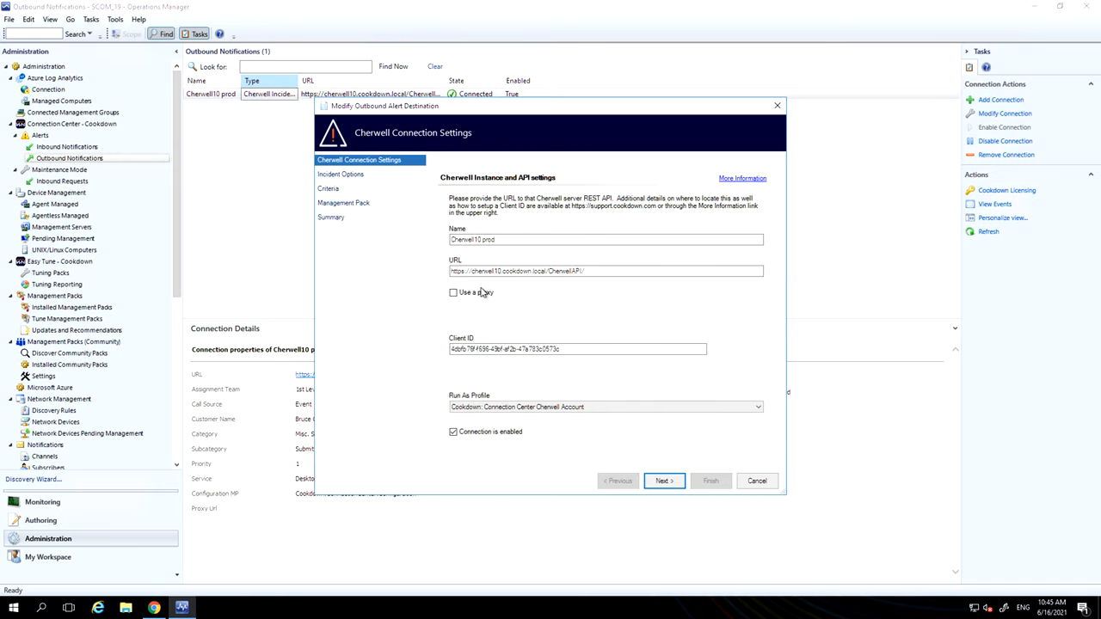
mouse_move(496, 282)
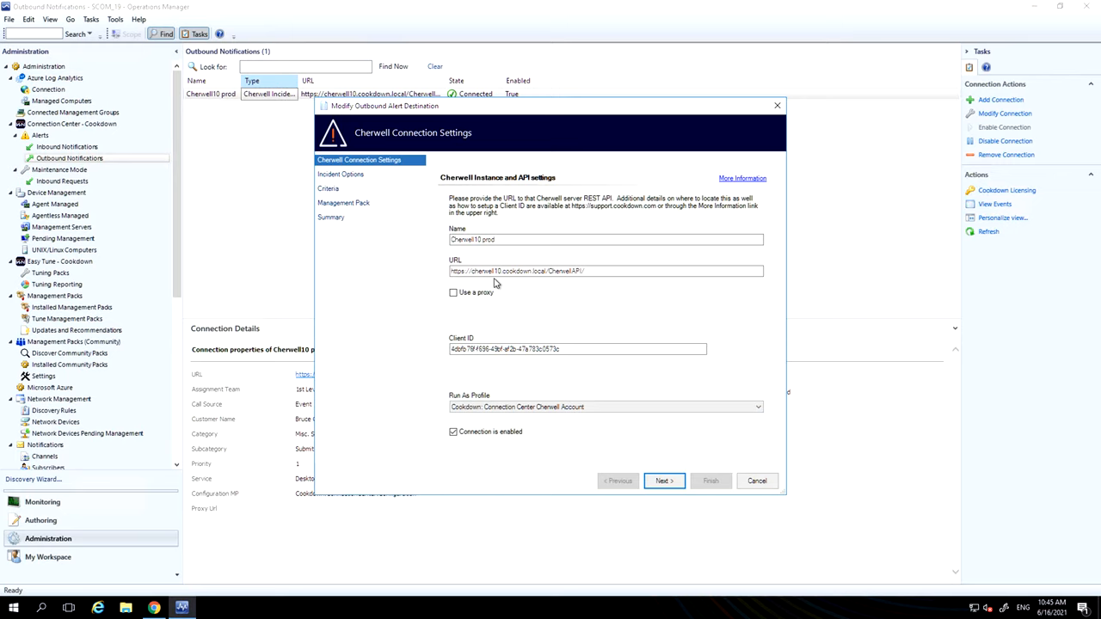
left_click(605, 272)
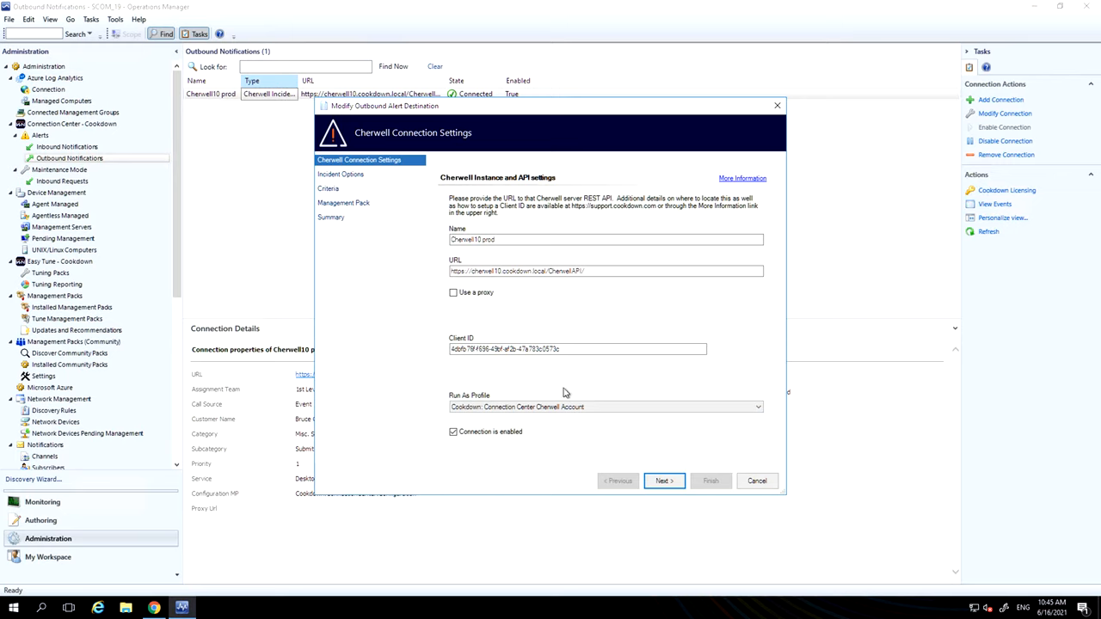
mouse_move(702, 530)
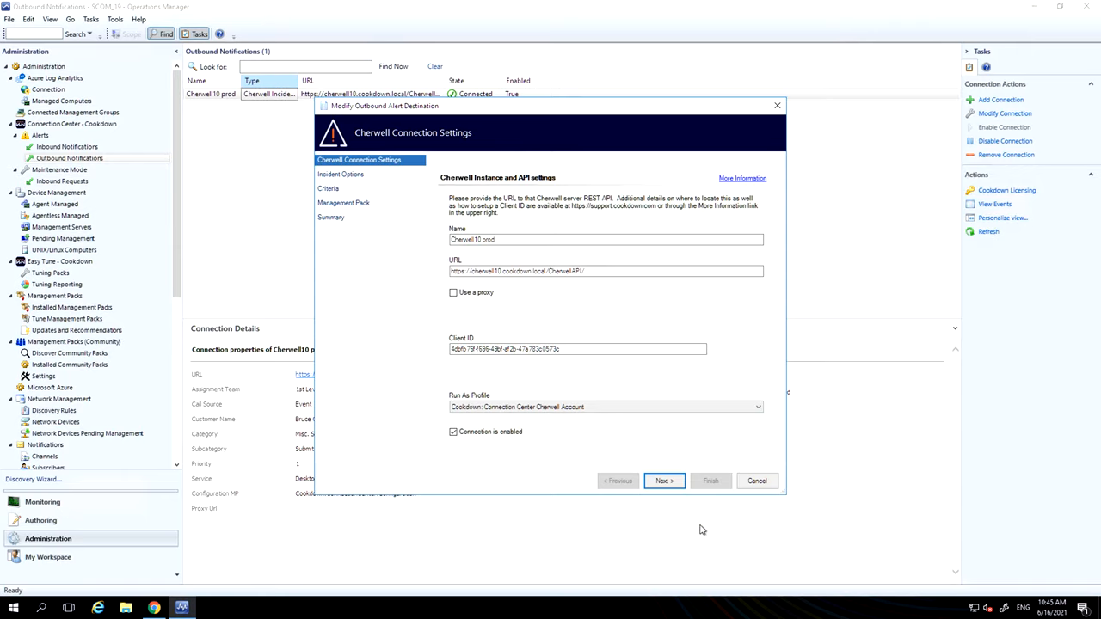
left_click(662, 481)
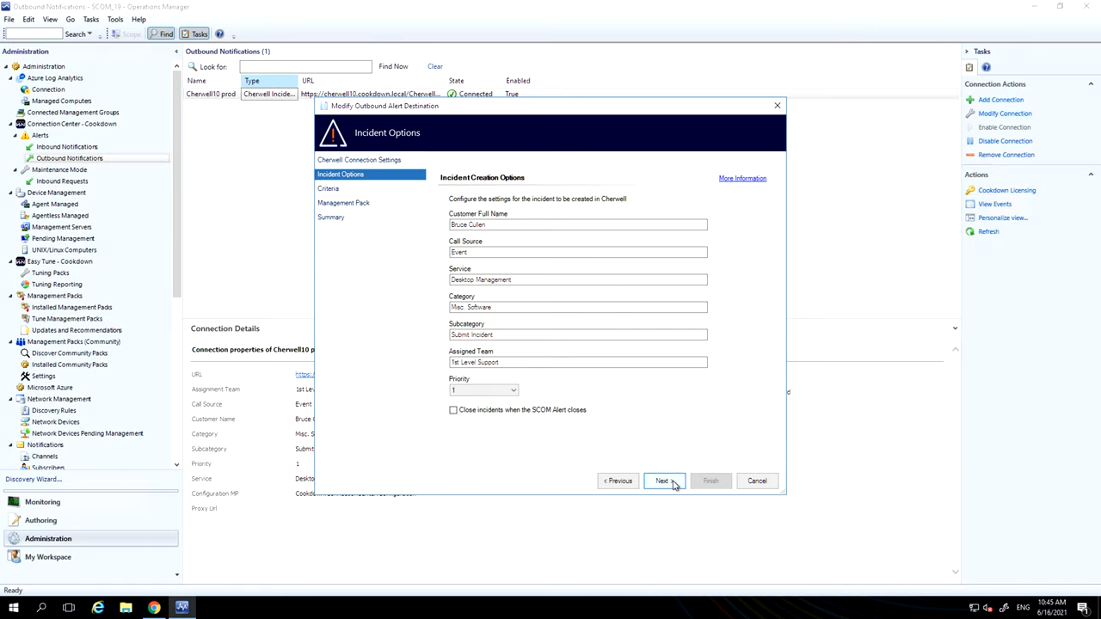
left_click(661, 482)
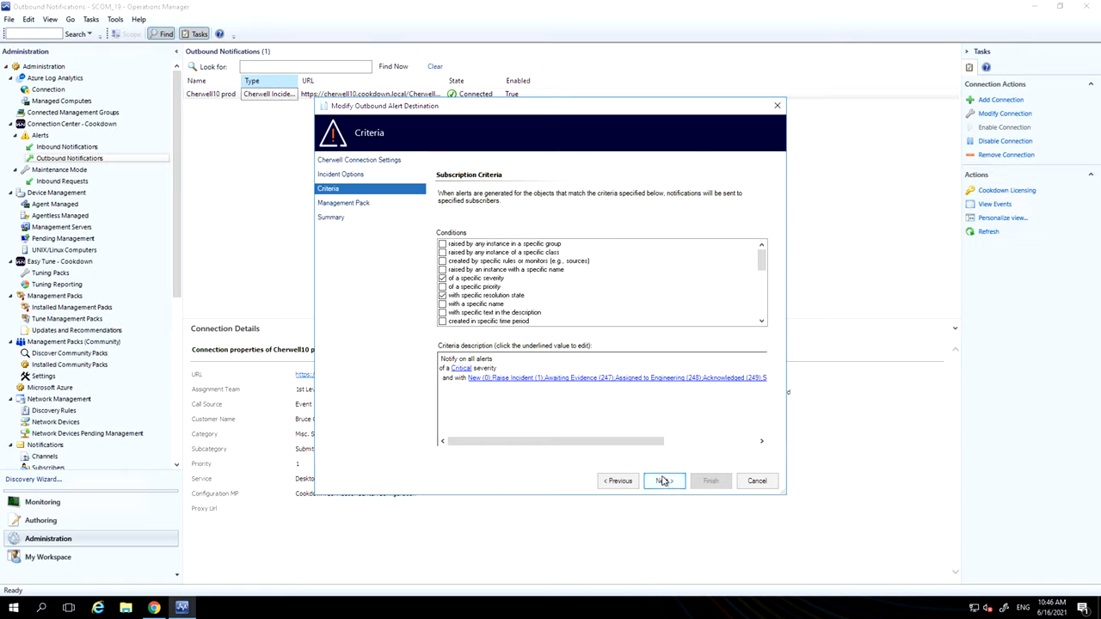
left_click(665, 482)
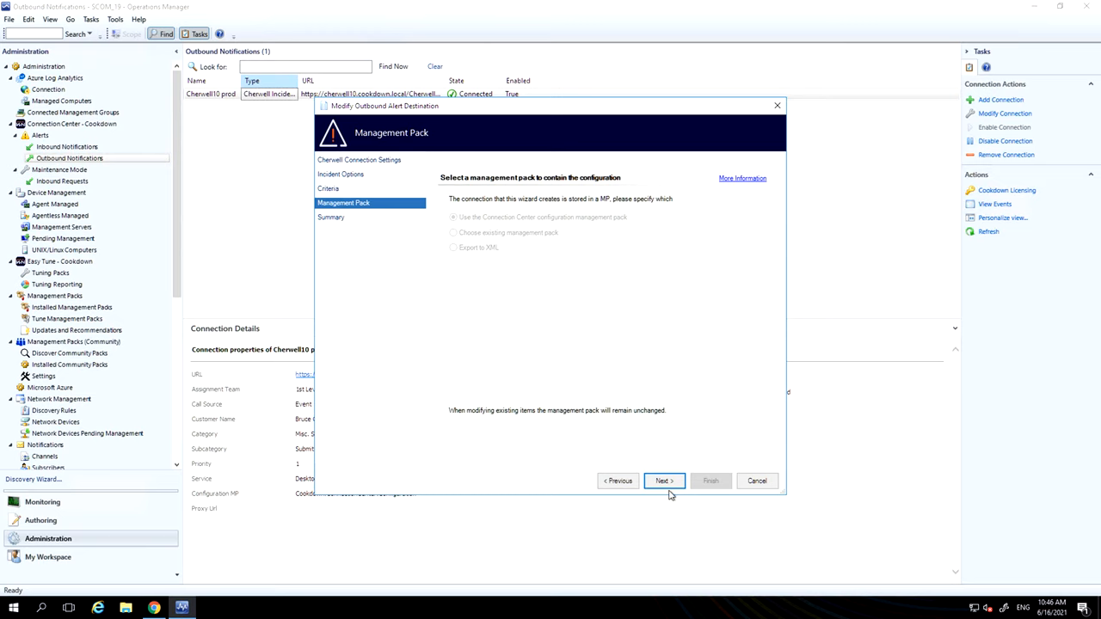
left_click(662, 481)
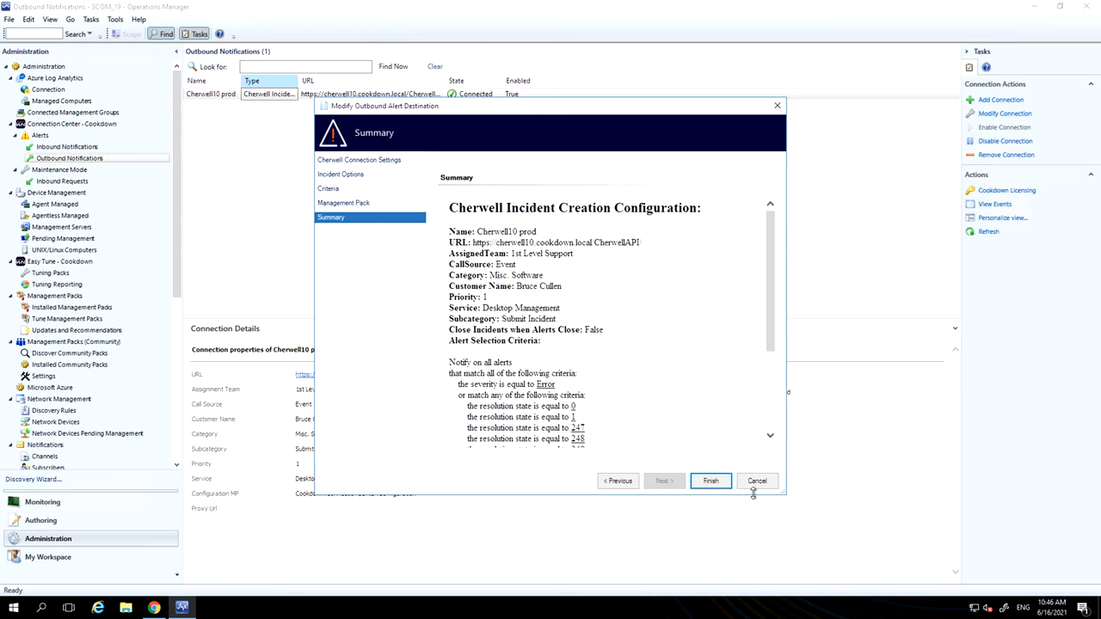
- Discard the unchanged connection settings and list the inbound Cherwell-Prod connection
left_click(757, 482)
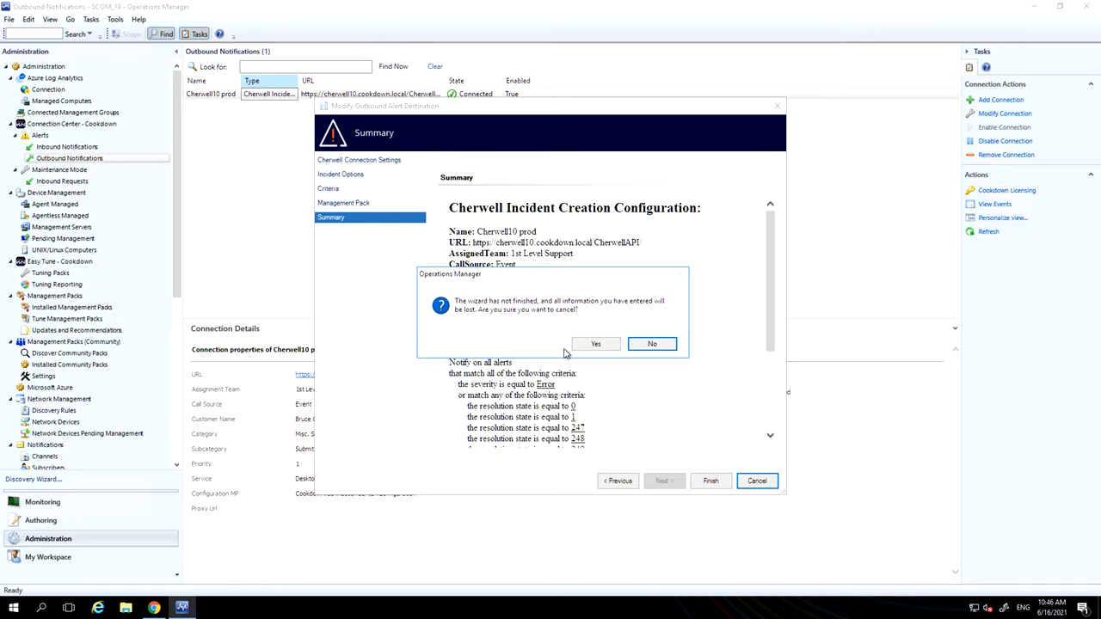
left_click(595, 344)
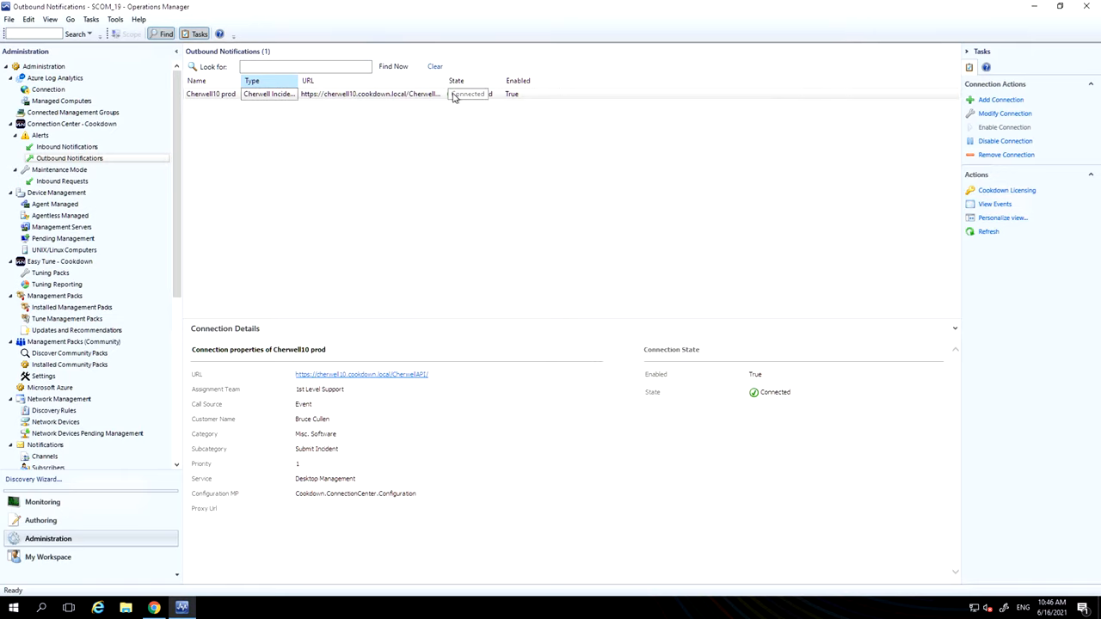
mouse_move(465, 93)
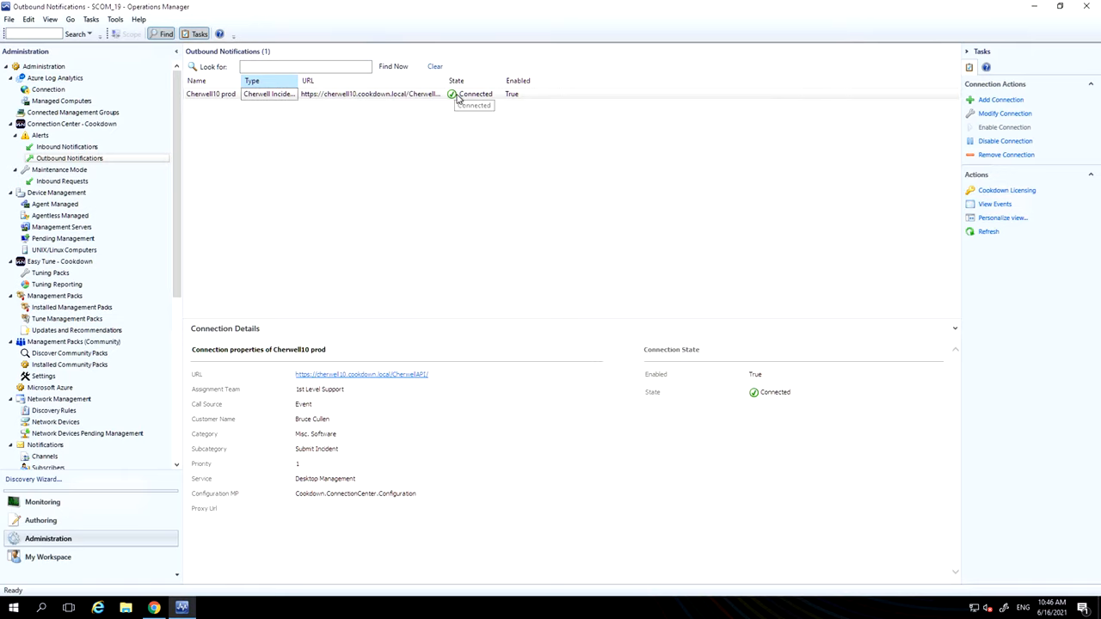
mouse_move(203, 165)
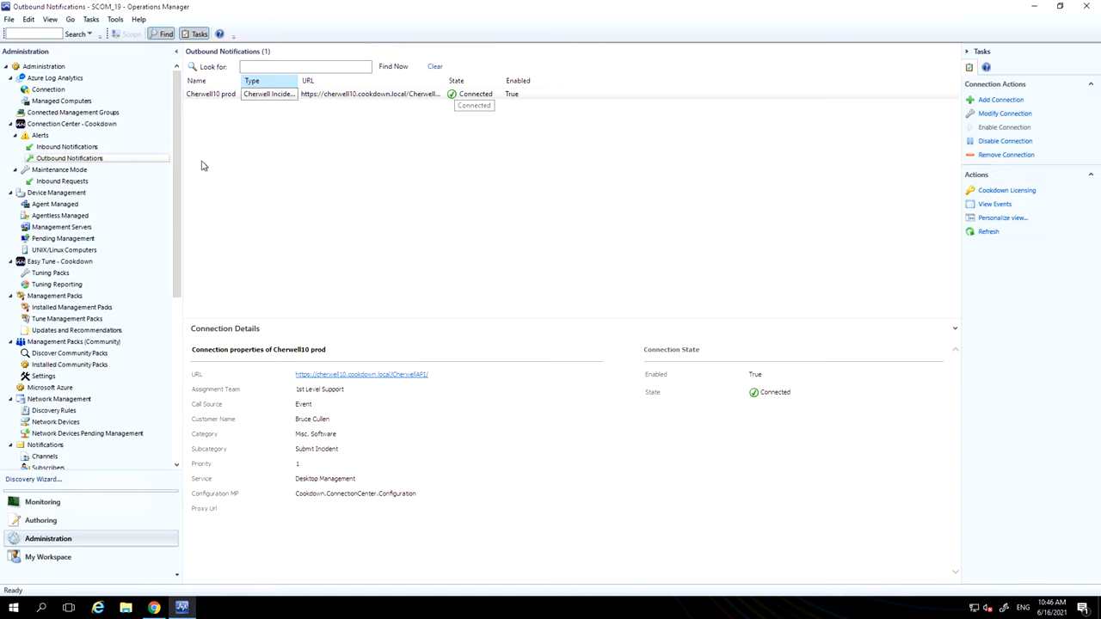
left_click(65, 146)
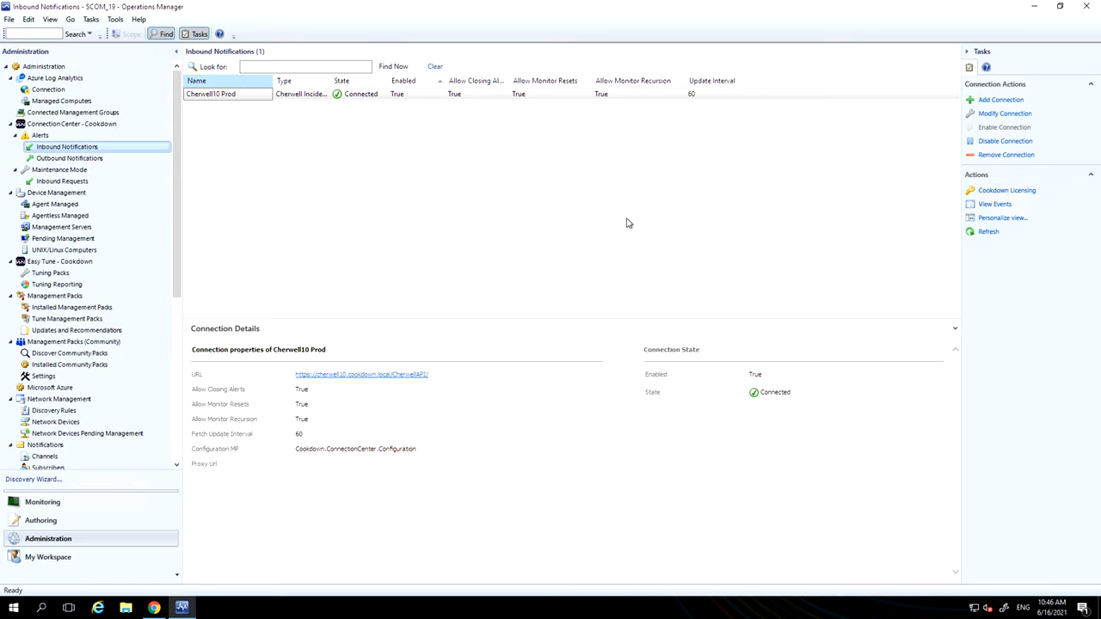
mouse_move(318, 336)
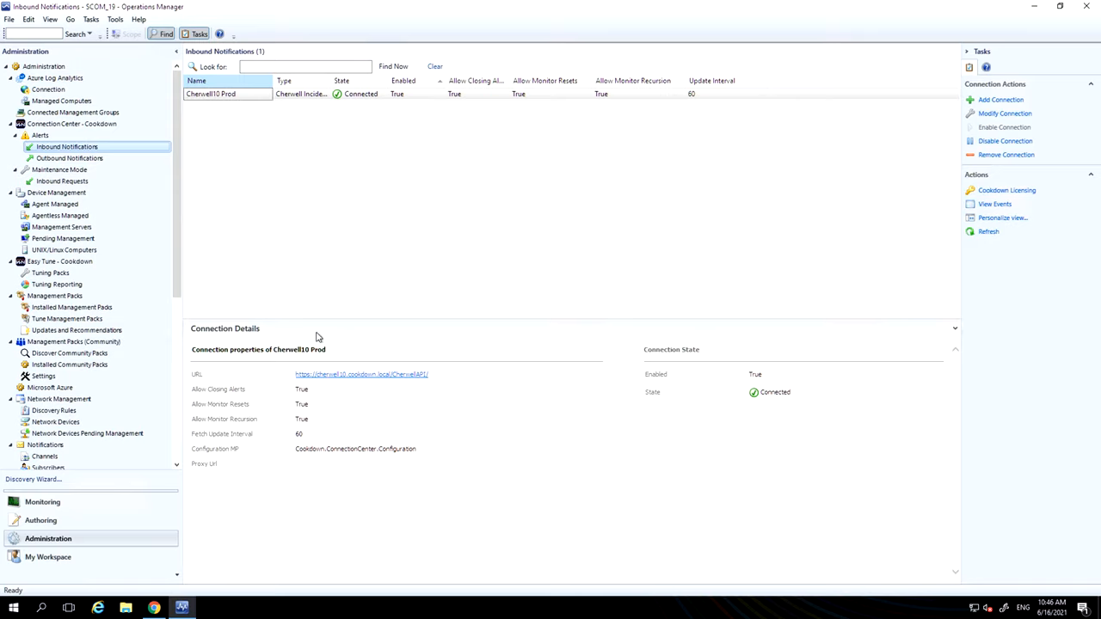
mouse_move(197, 387)
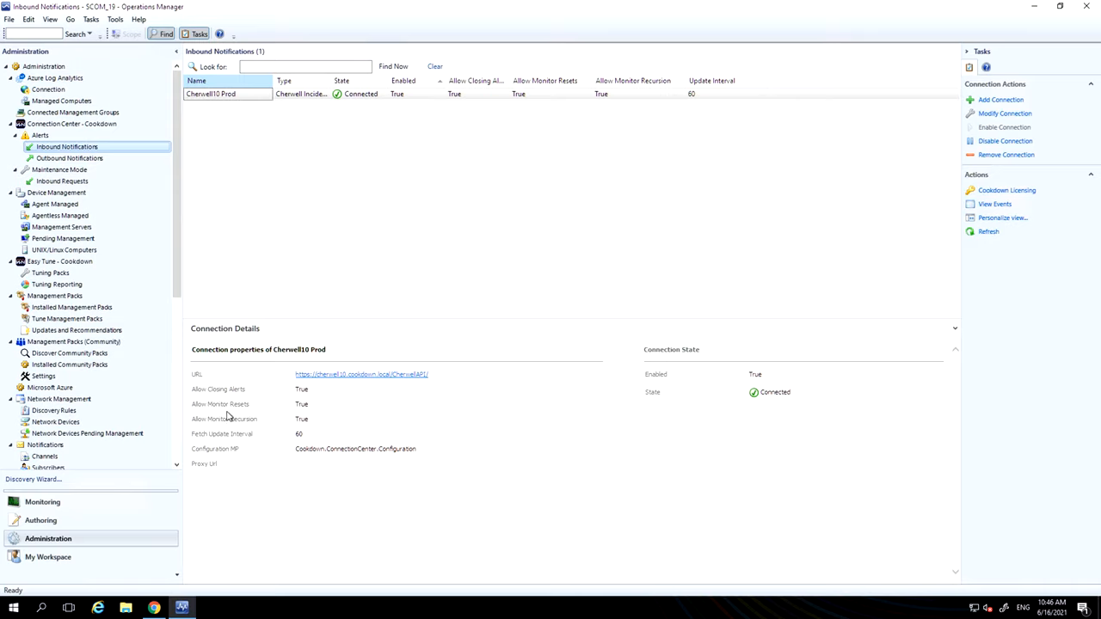
mouse_move(237, 410)
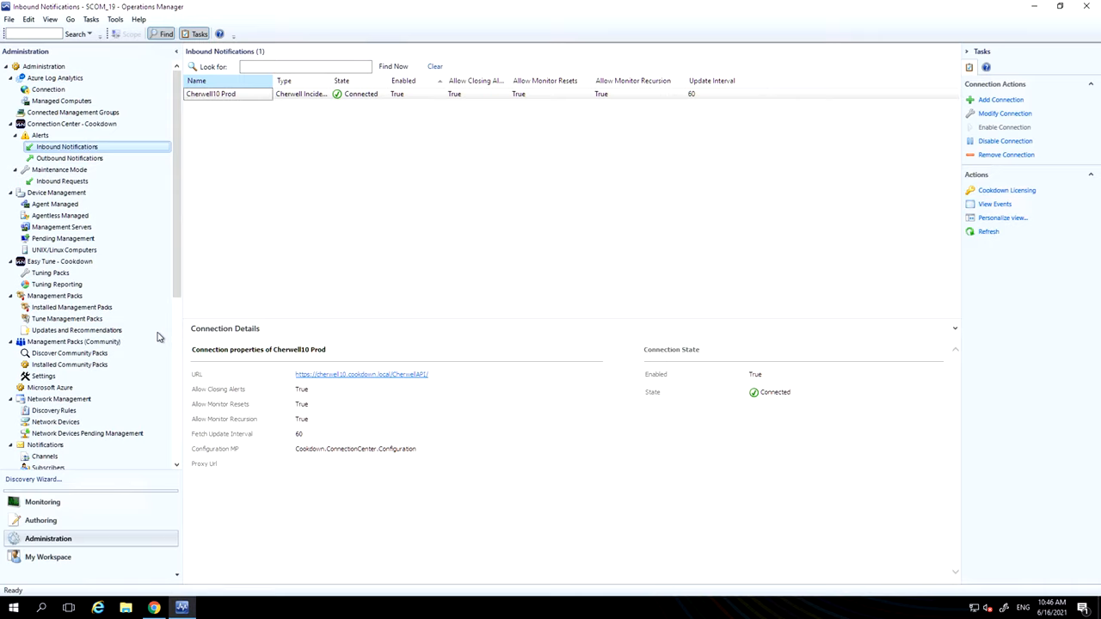
mouse_move(43, 503)
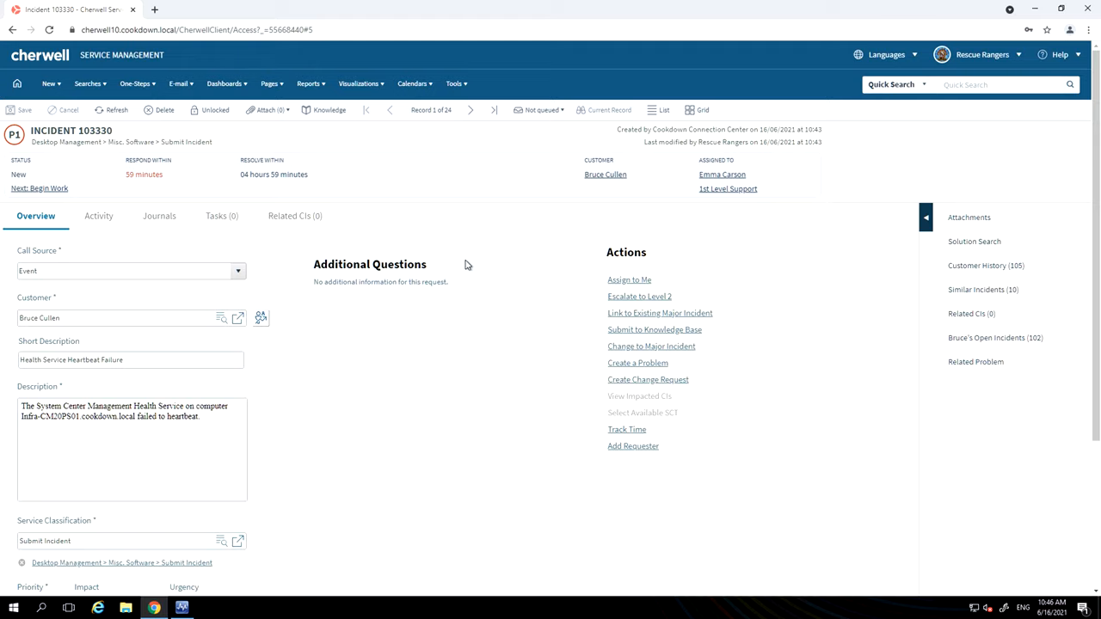
mouse_move(76, 414)
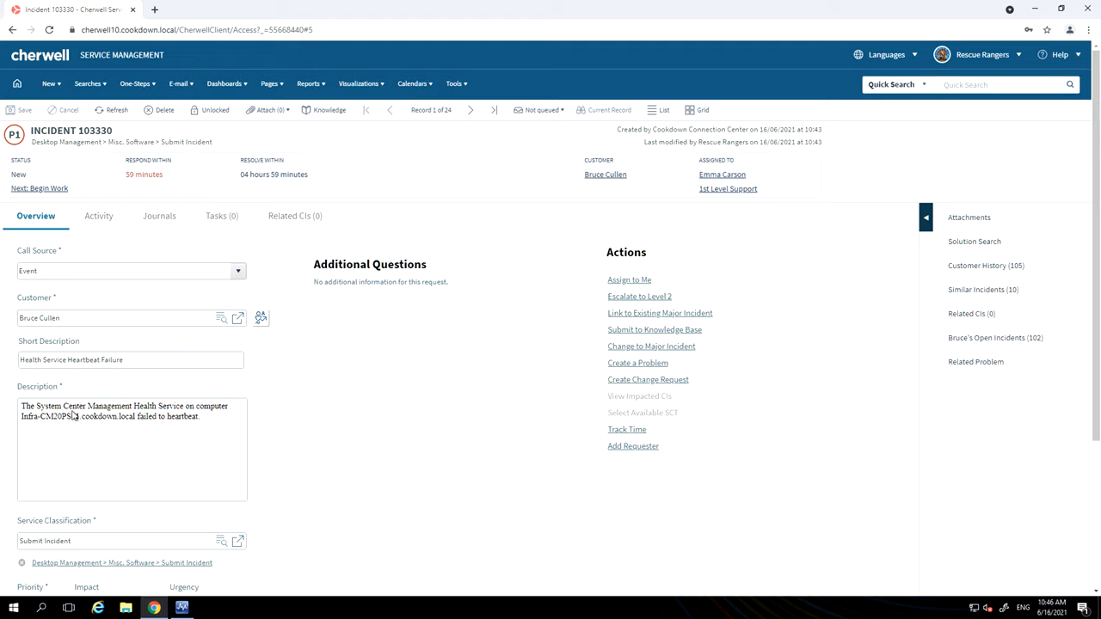
mouse_move(75, 272)
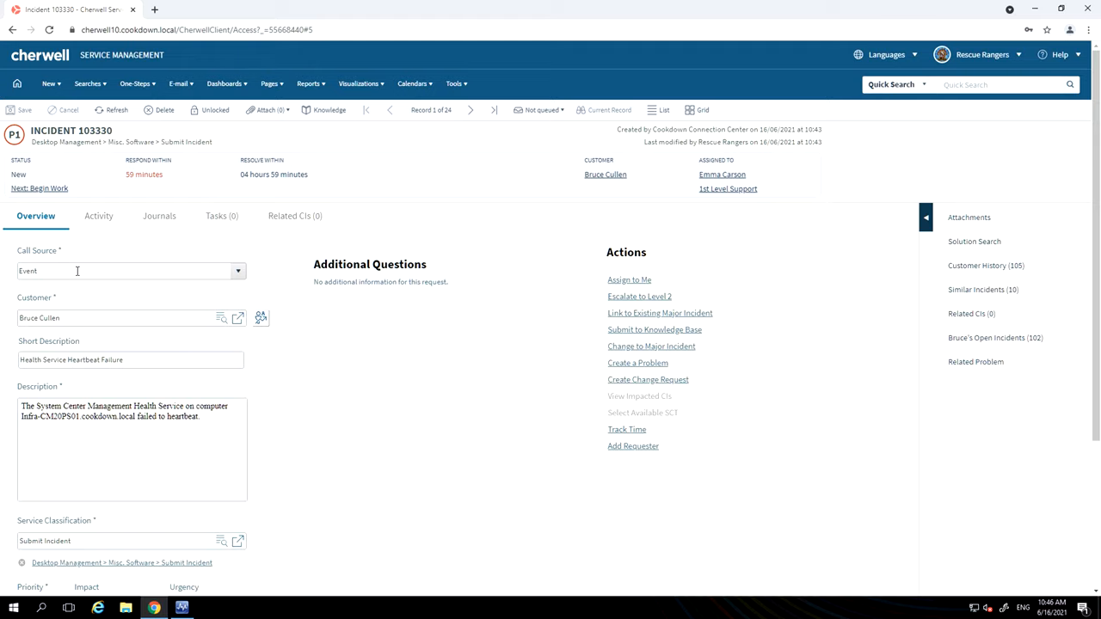
mouse_move(388, 595)
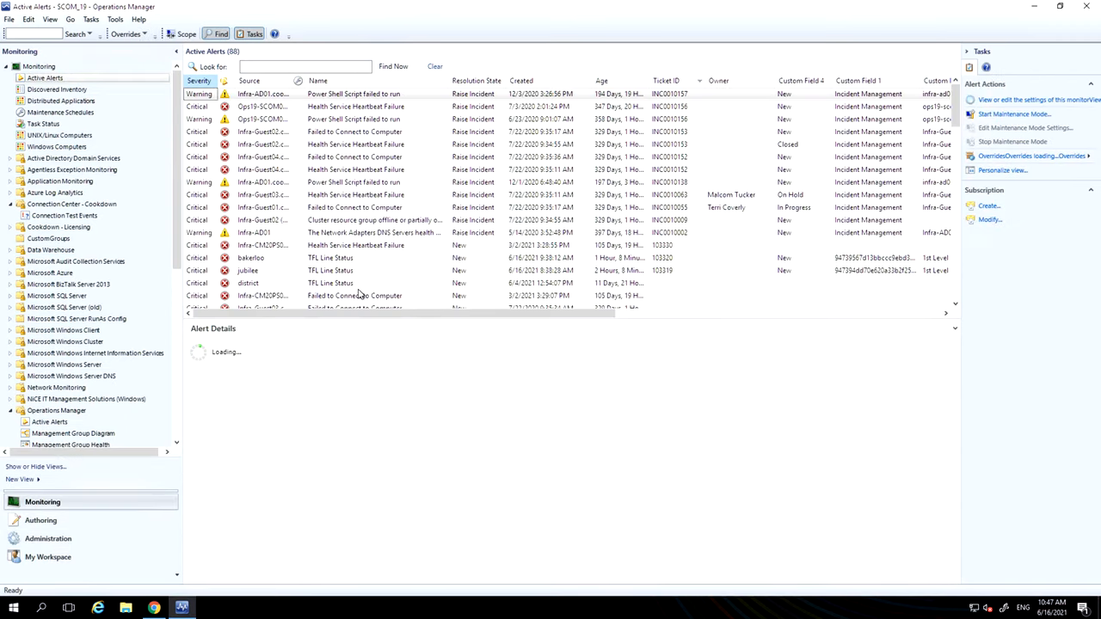
- Show the TFL Line Status alert's details with ticket 103320 and 1st Level Support fields
left_click(353, 93)
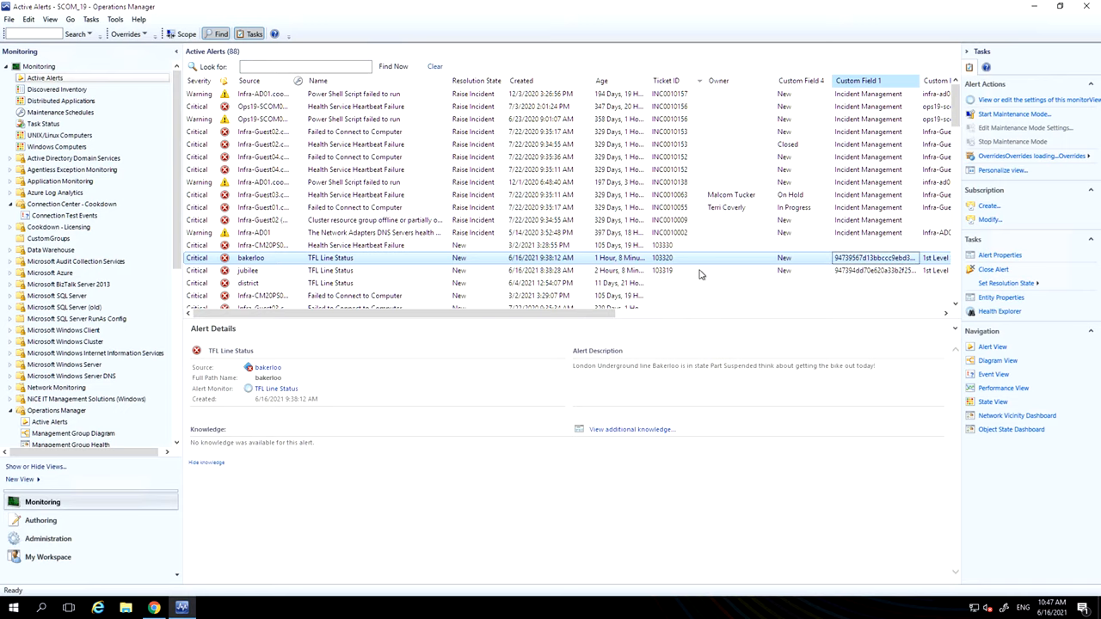
mouse_move(828, 258)
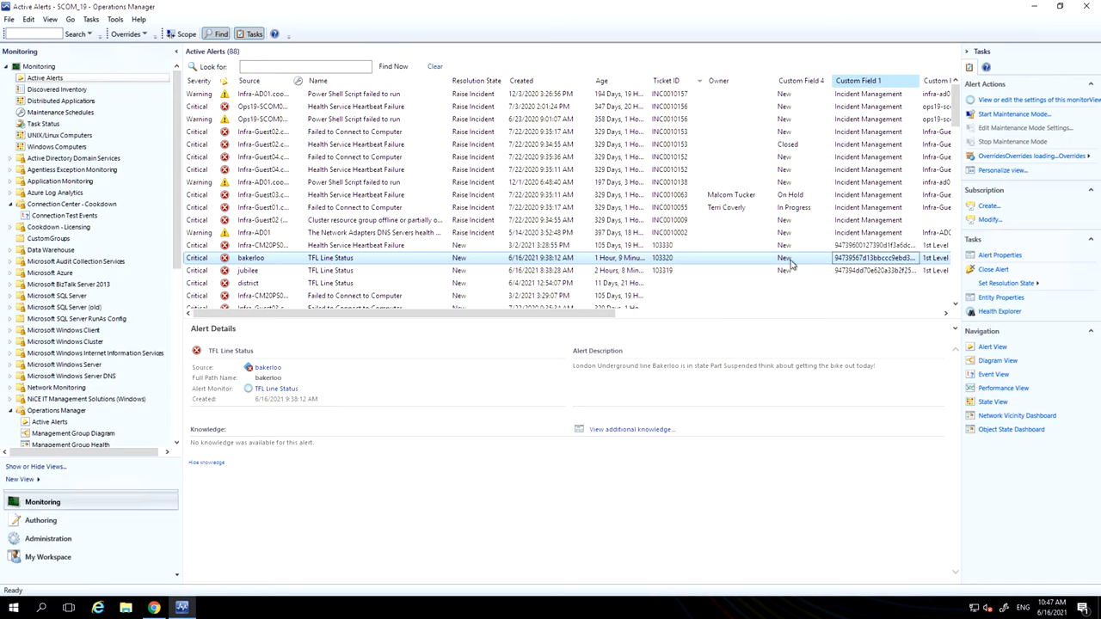
mouse_move(485, 301)
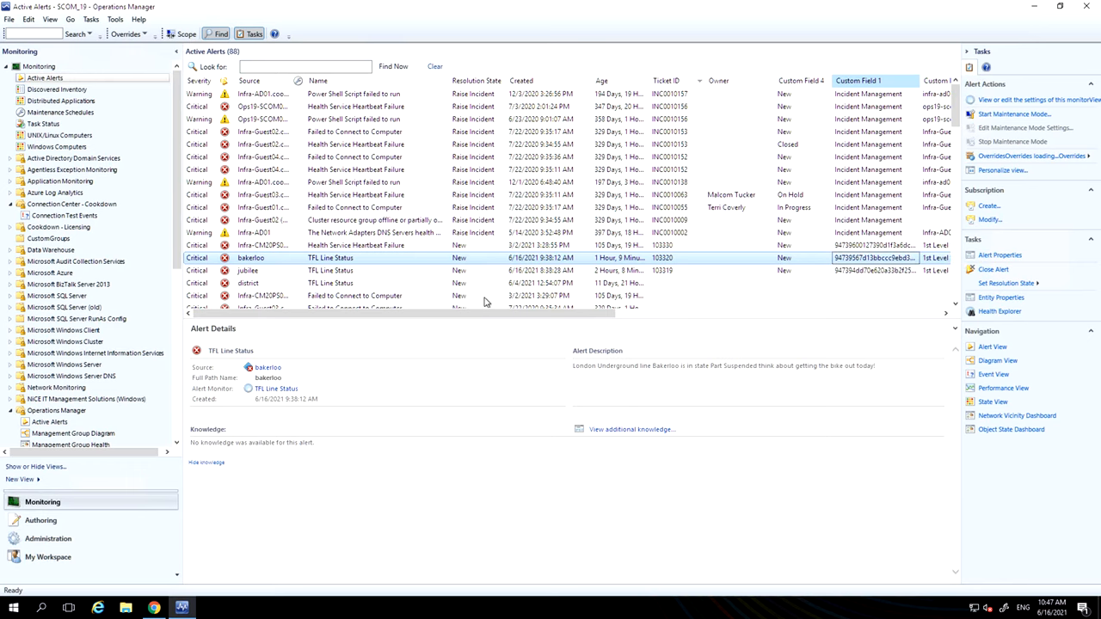
scroll("right", 3)
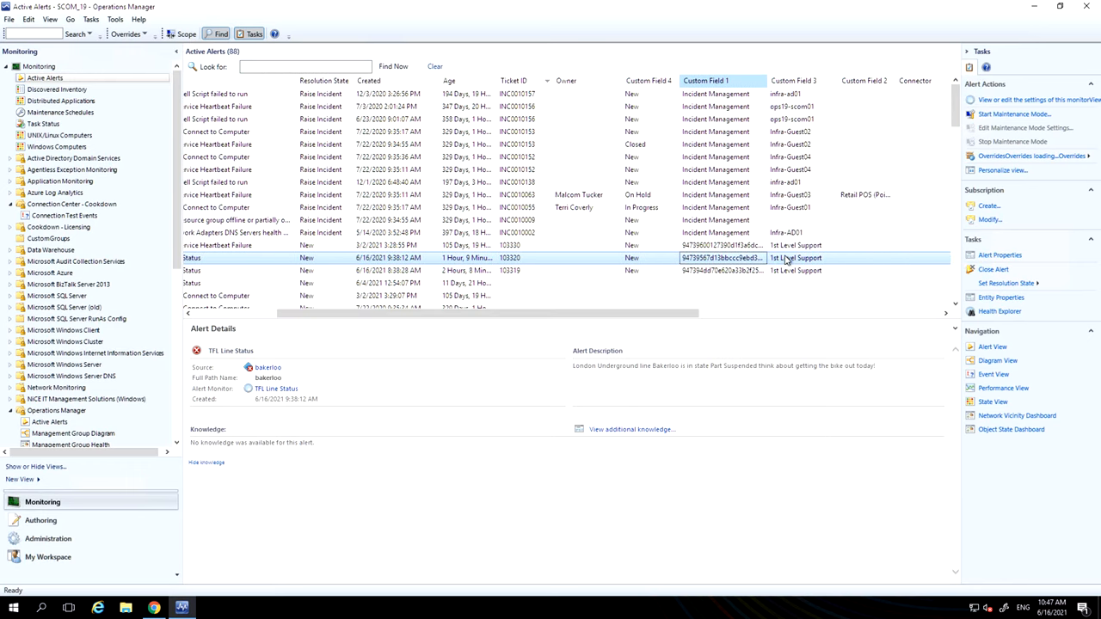
mouse_move(559, 258)
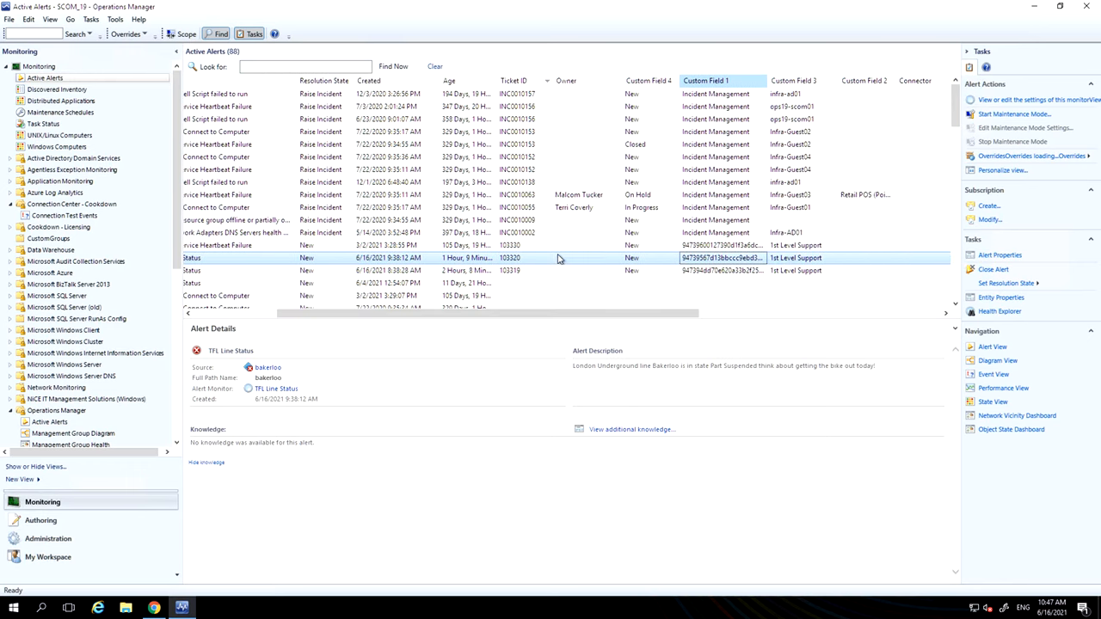